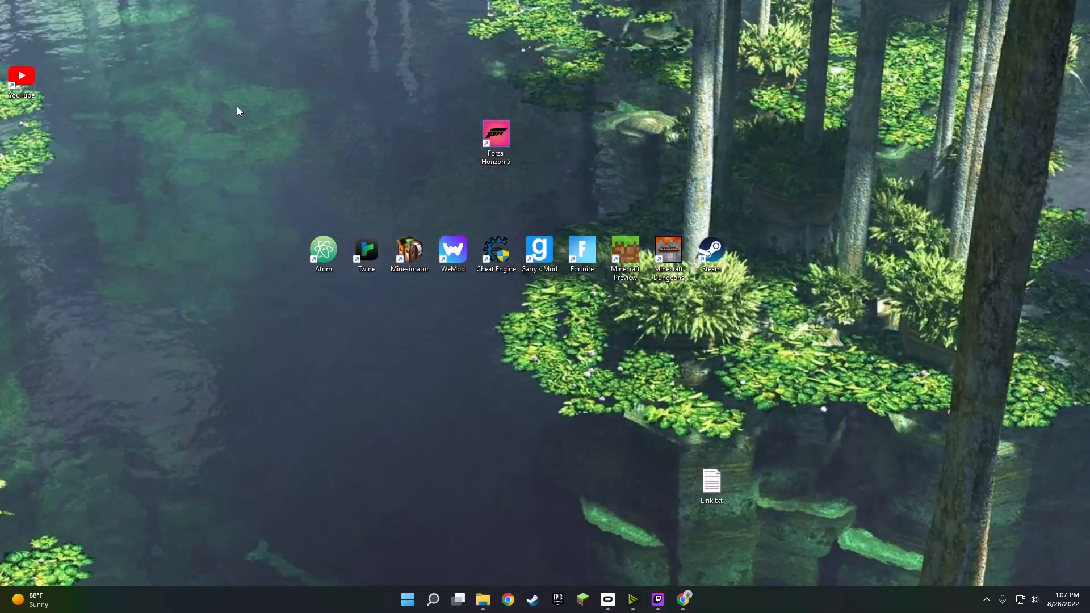
mouse_move(205, 102)
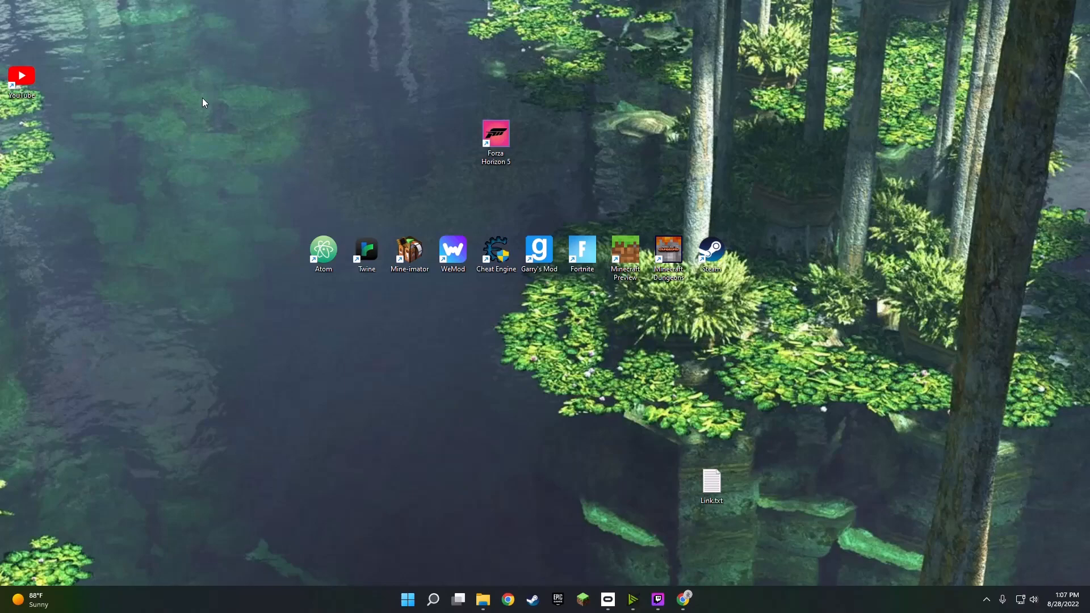
Reach the saved Depth3D download link on reshade.me in Chrome
click(495, 133)
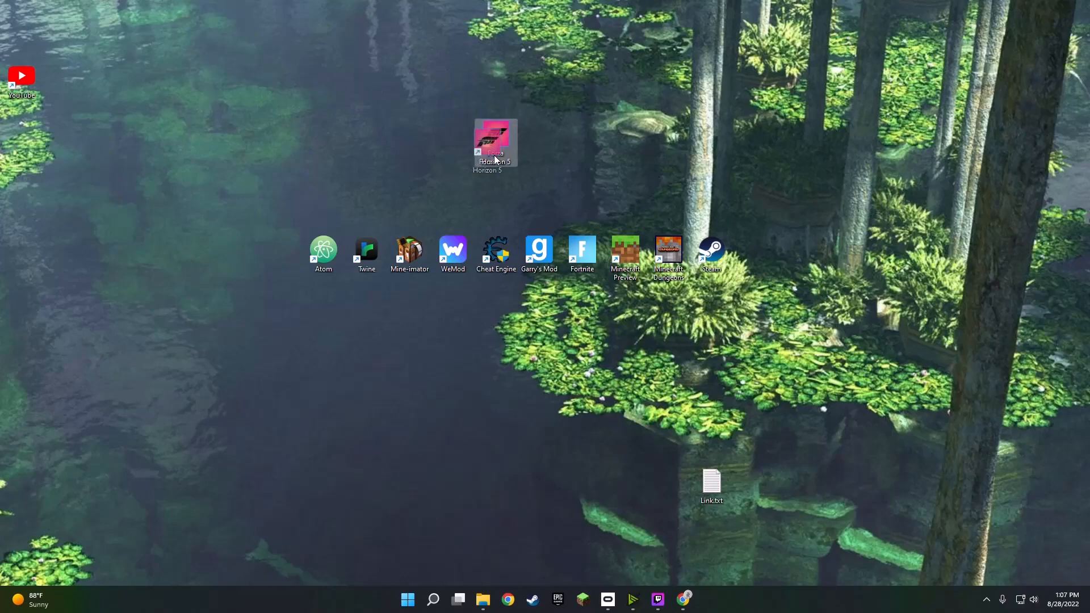
click(195, 94)
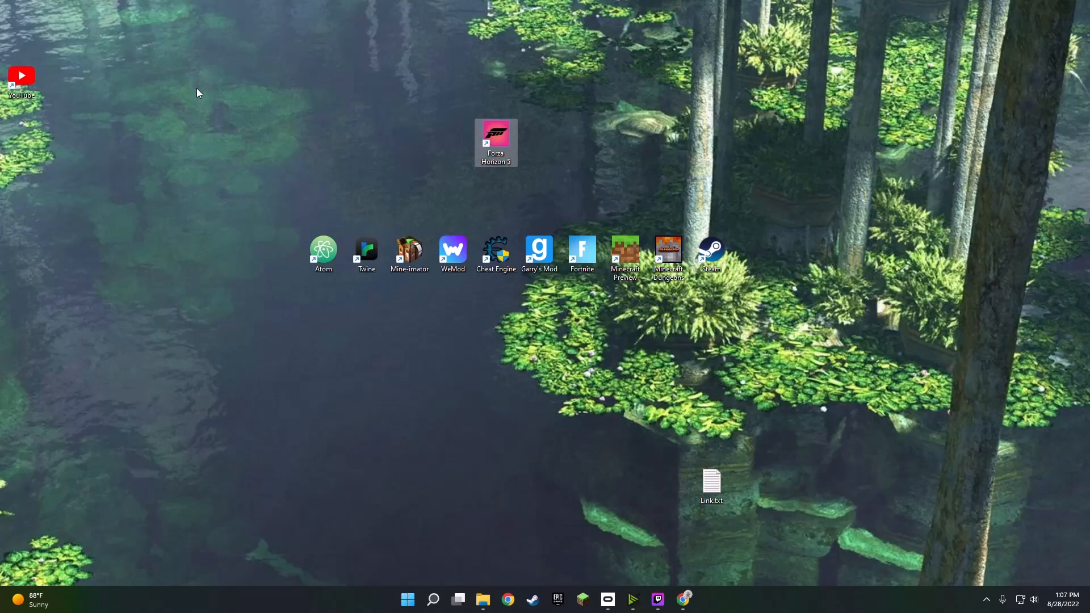
mouse_move(222, 103)
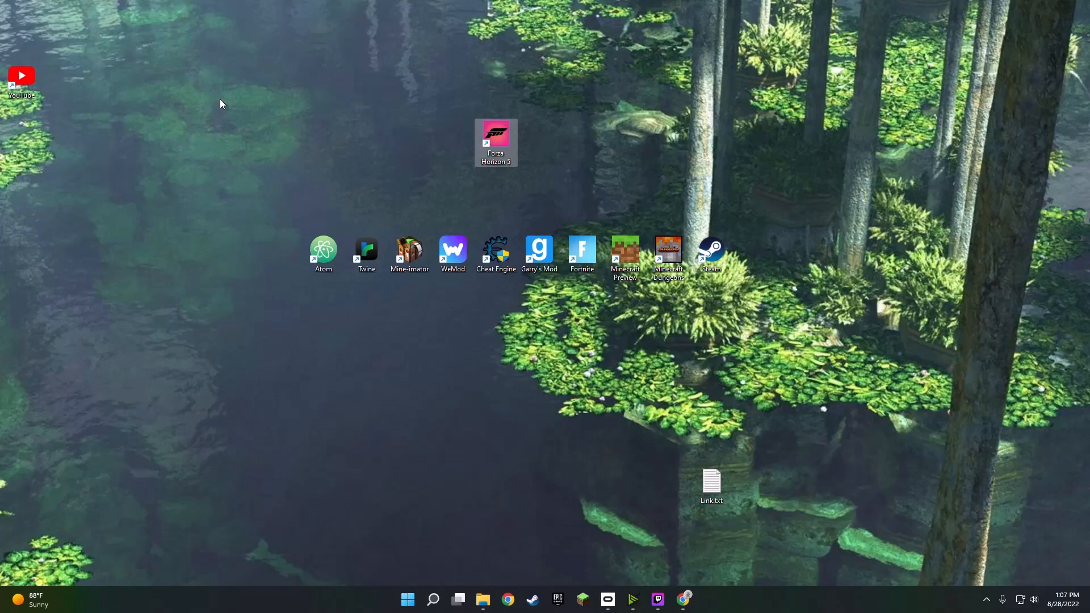
mouse_move(771, 459)
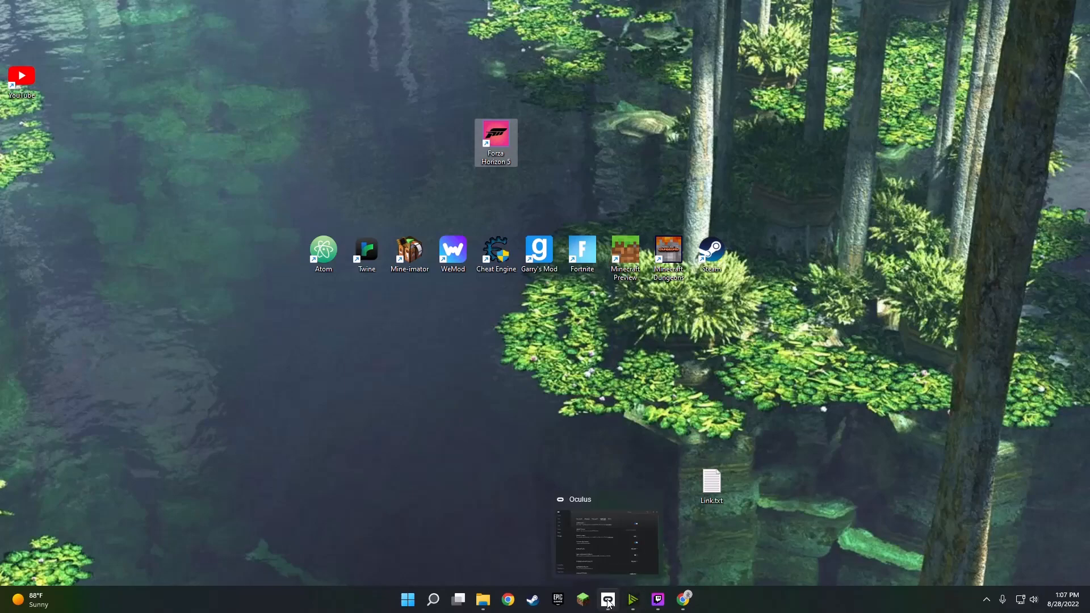
click(608, 600)
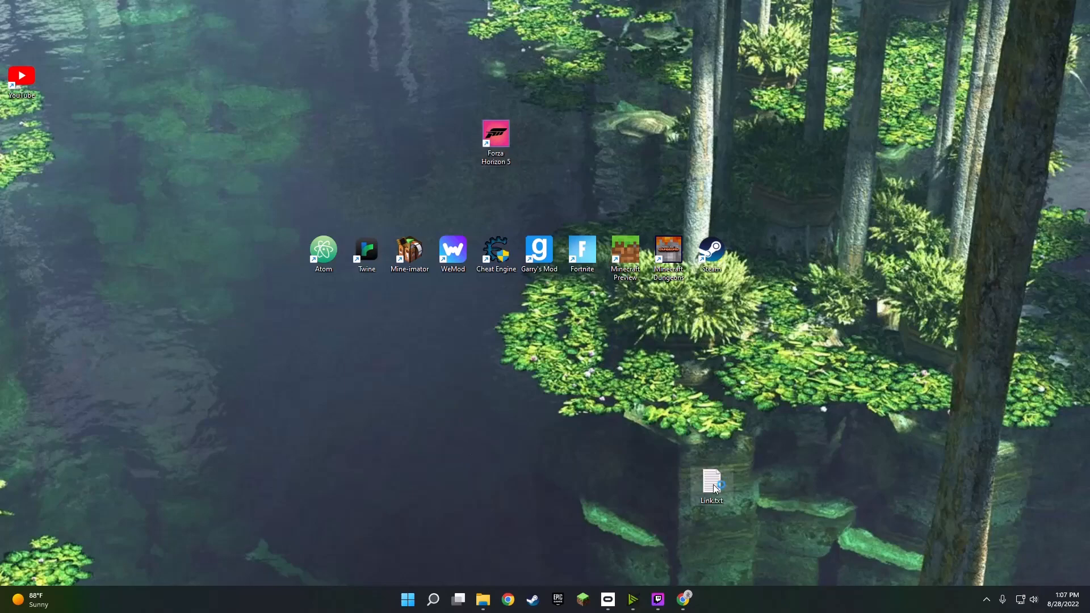
double_click(712, 484)
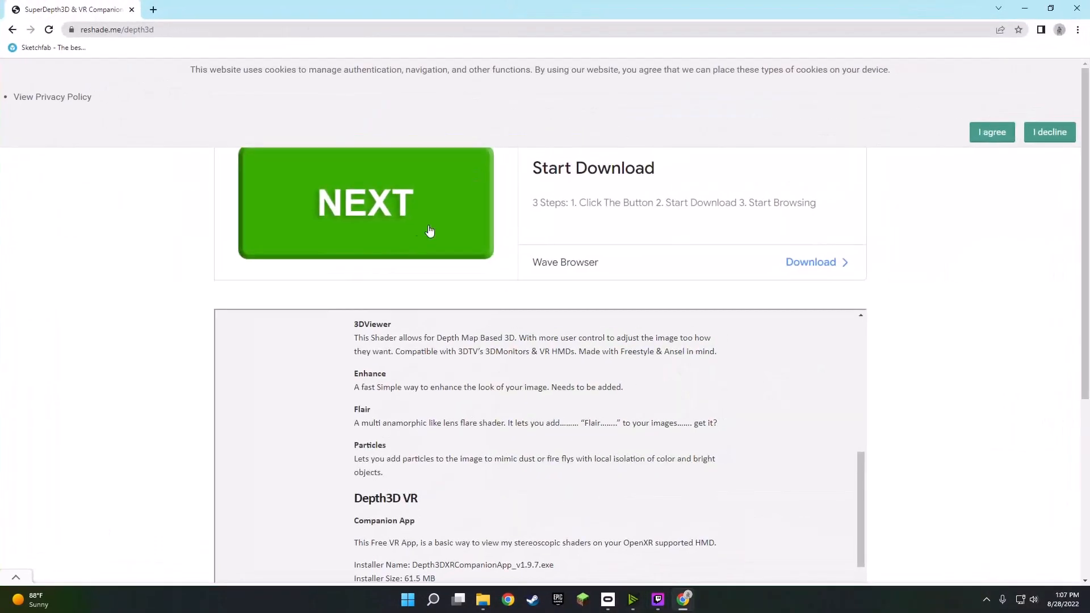
Start the MEGA download of Depth3D VR Companion App 1.9.7, leave the page and close Chrome
scroll(down, 3)
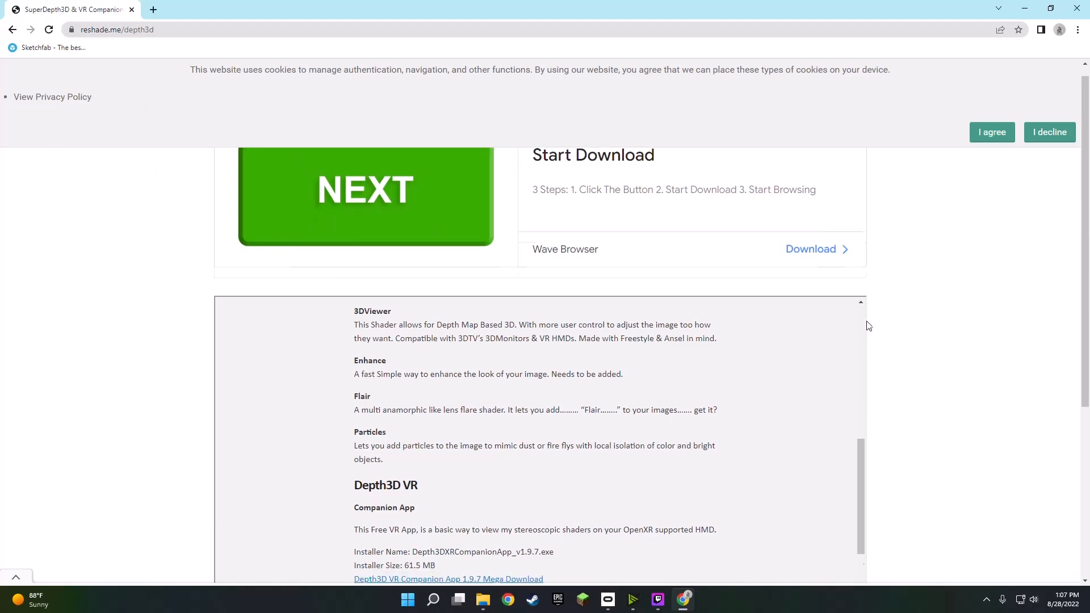
scroll(down, 3)
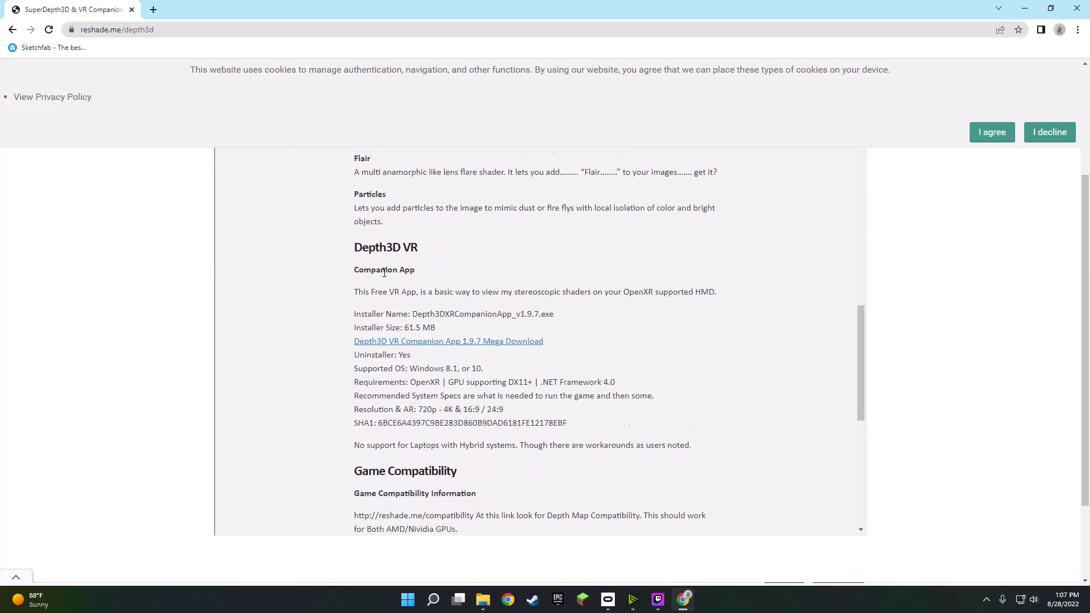
scroll(down, 3)
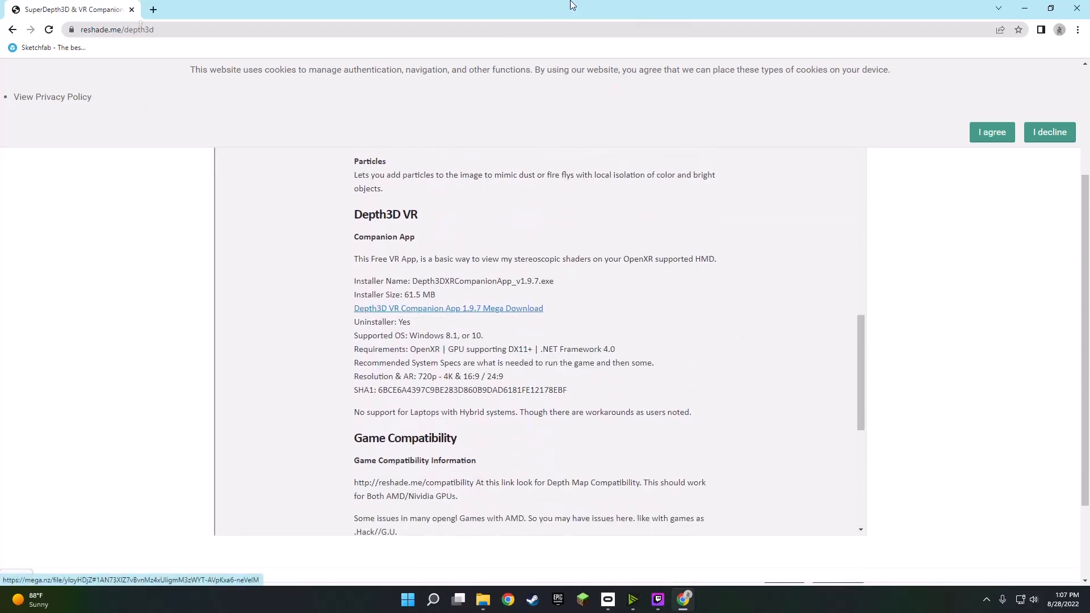
click(447, 309)
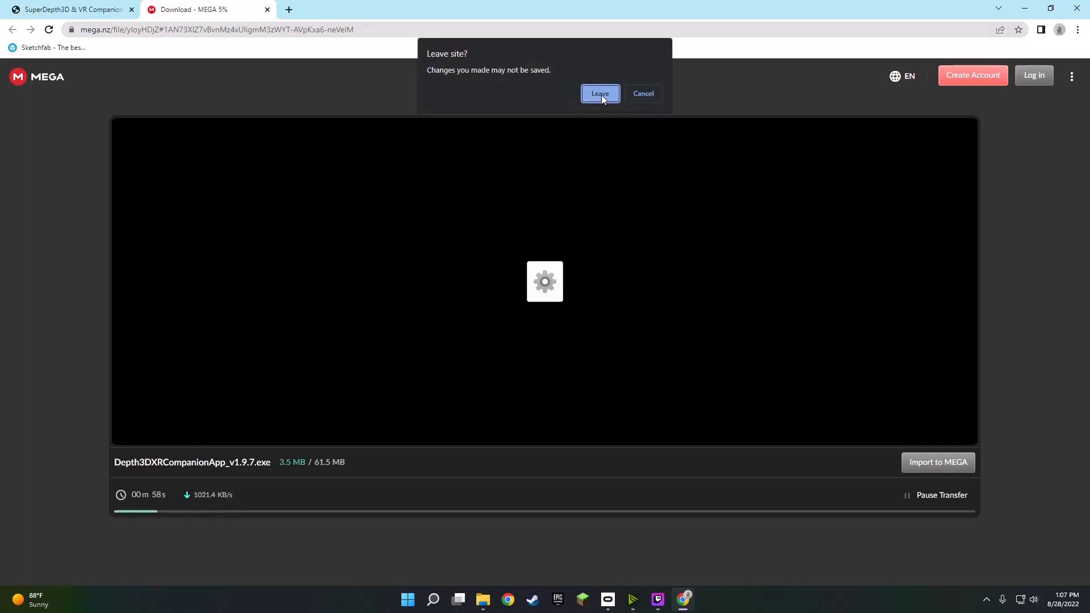
click(599, 93)
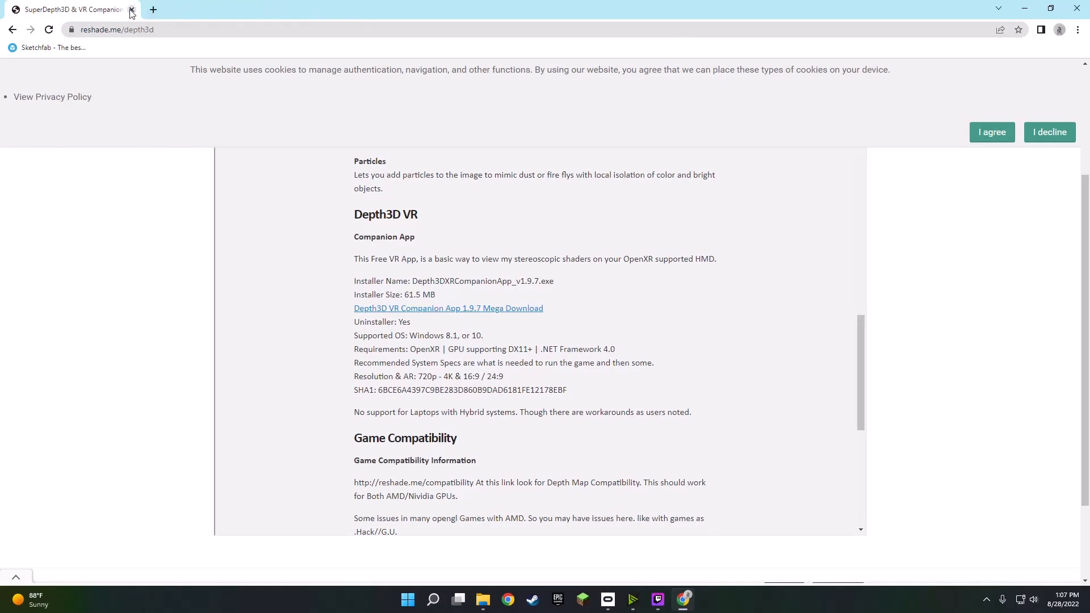
click(133, 9)
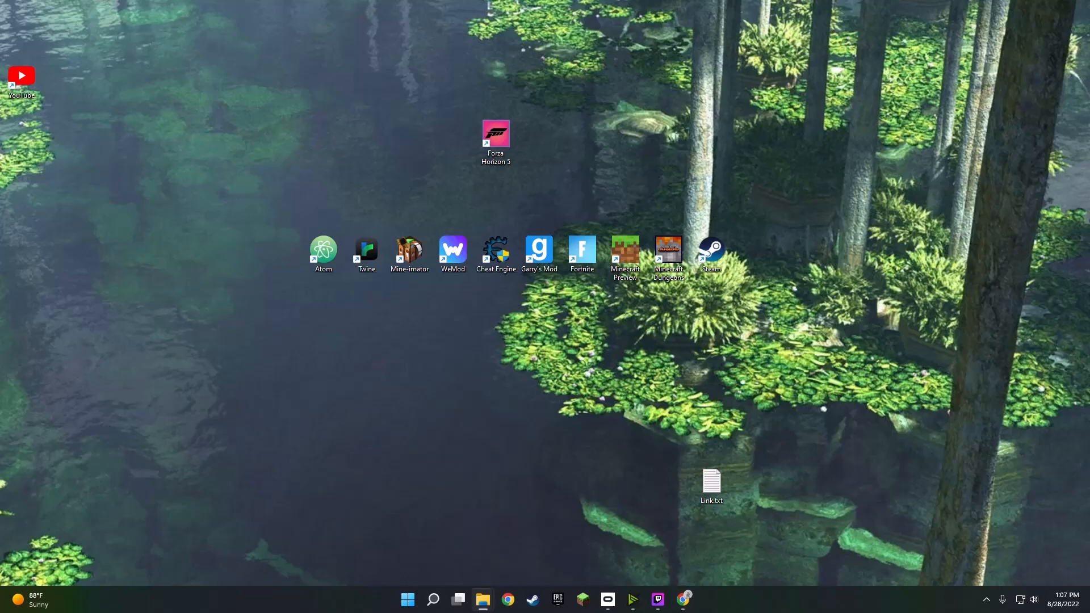
Run Depth3DXRCompanionApp_v1.9.7.exe from Downloads, then cancel setup at the license step
click(482, 599)
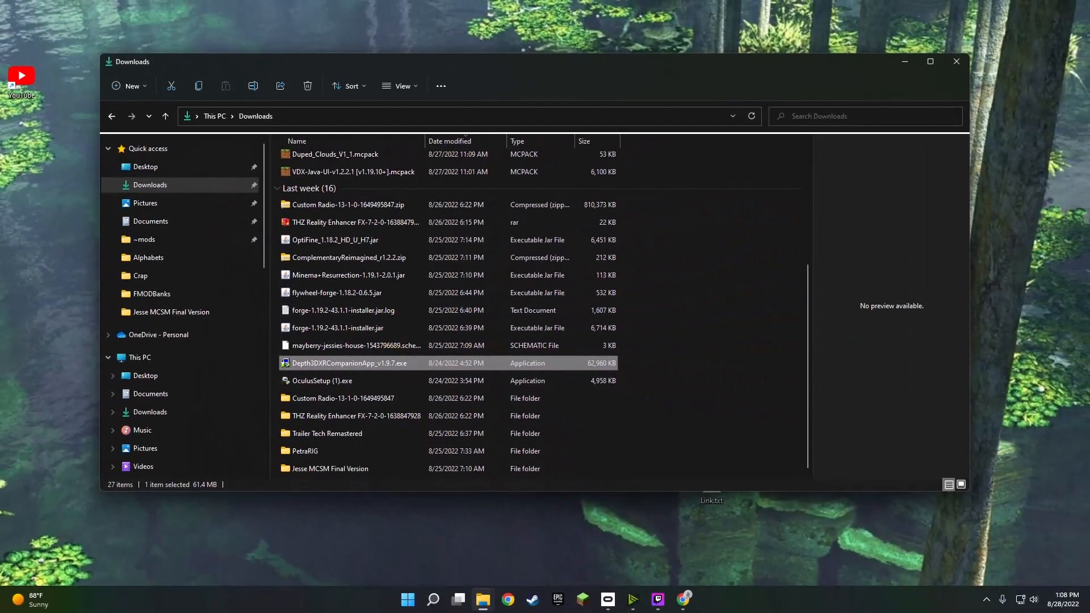
double_click(349, 363)
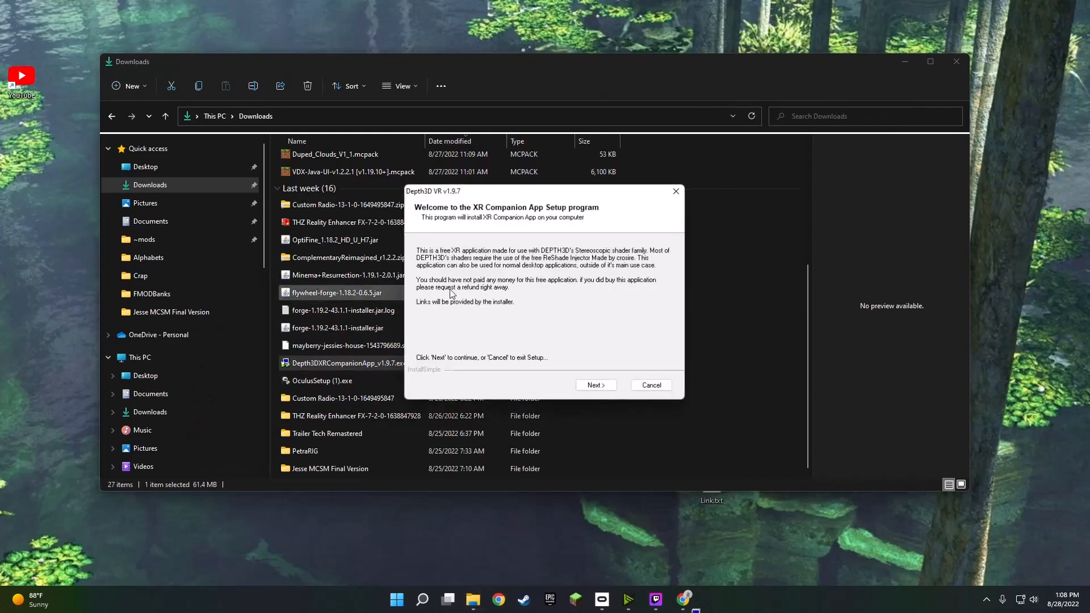
click(595, 385)
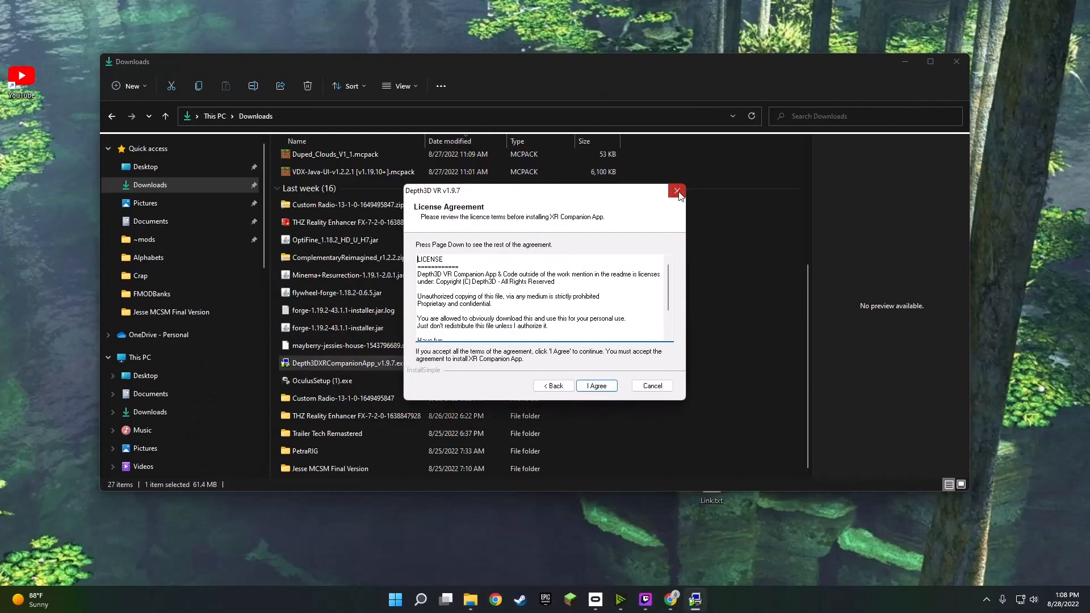
click(677, 191)
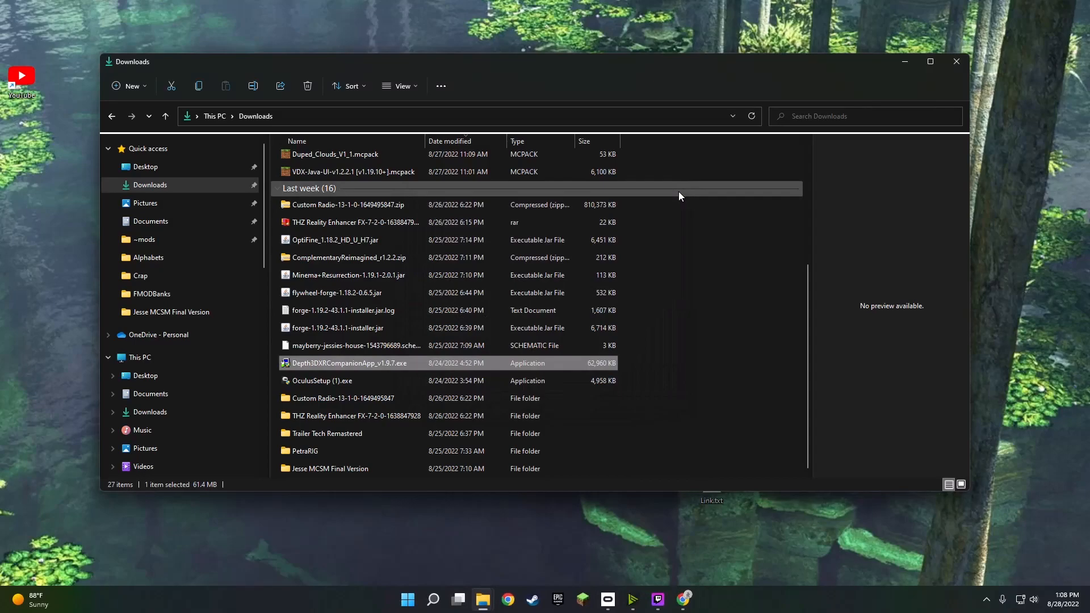
mouse_move(267, 209)
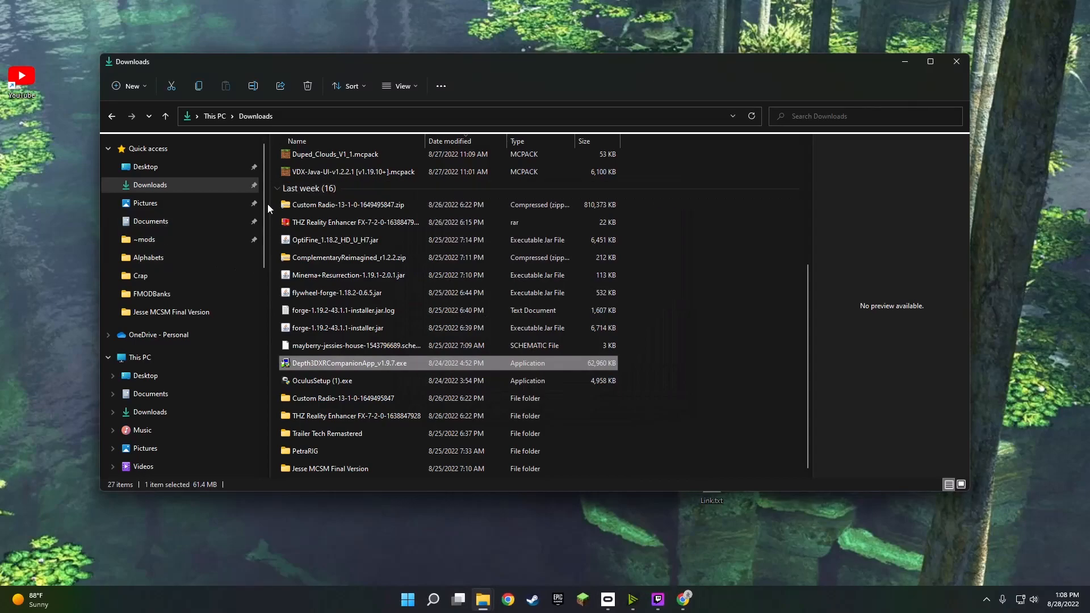
mouse_move(235, 345)
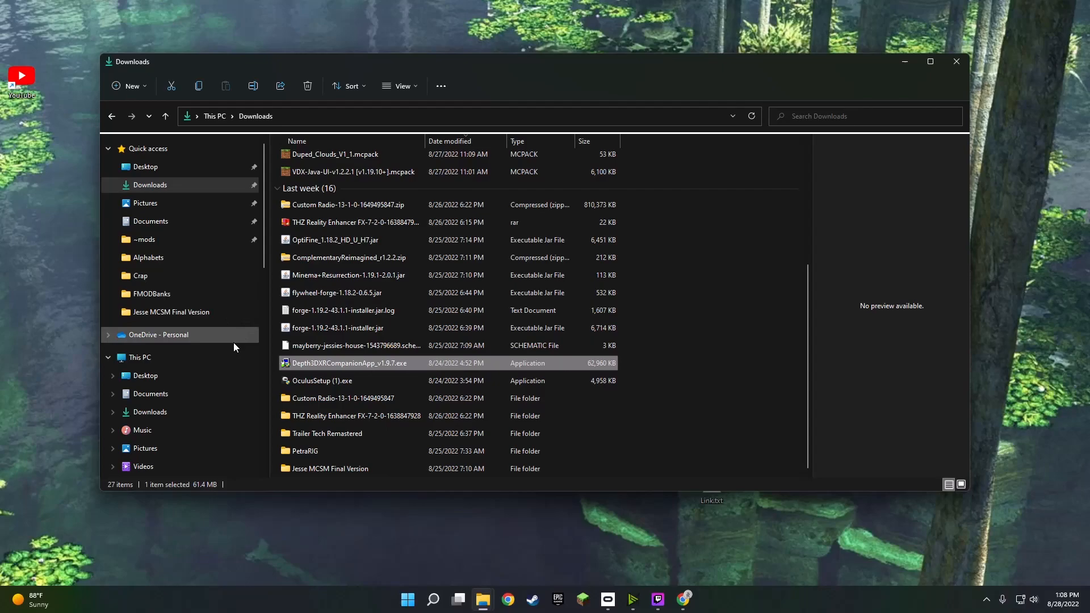
Launch VR Companion App.exe from the Depth3D VR App folder in Program Files (x86)
click(138, 358)
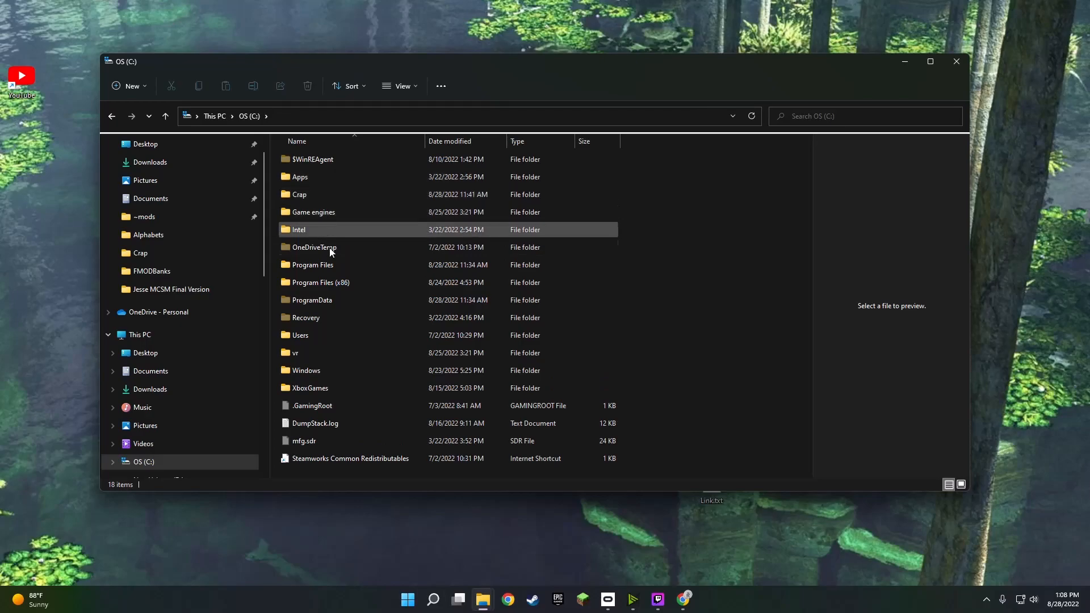
mouse_move(350, 285)
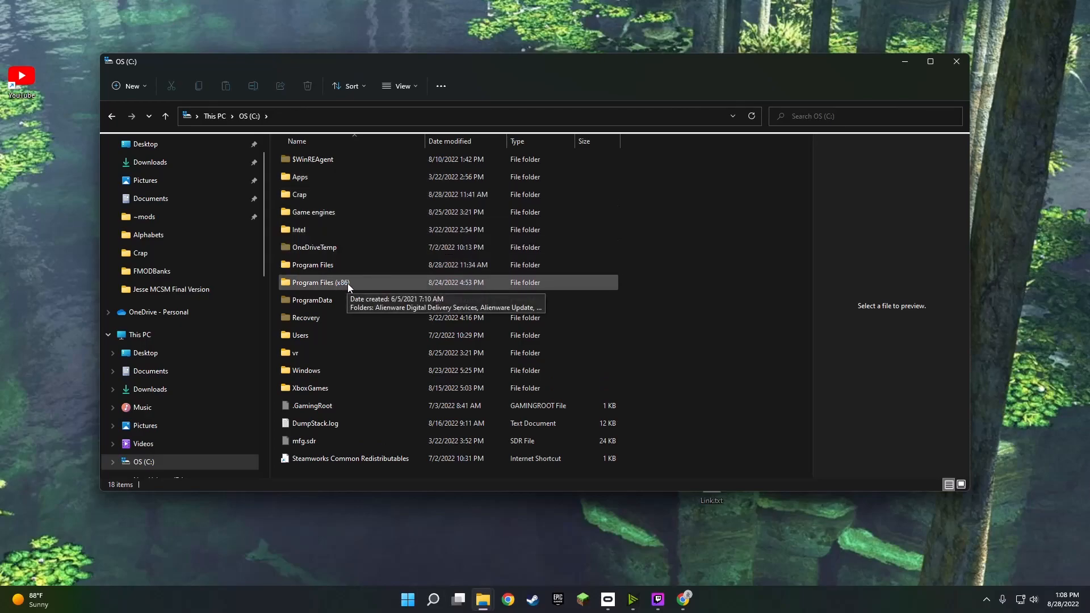
double_click(320, 282)
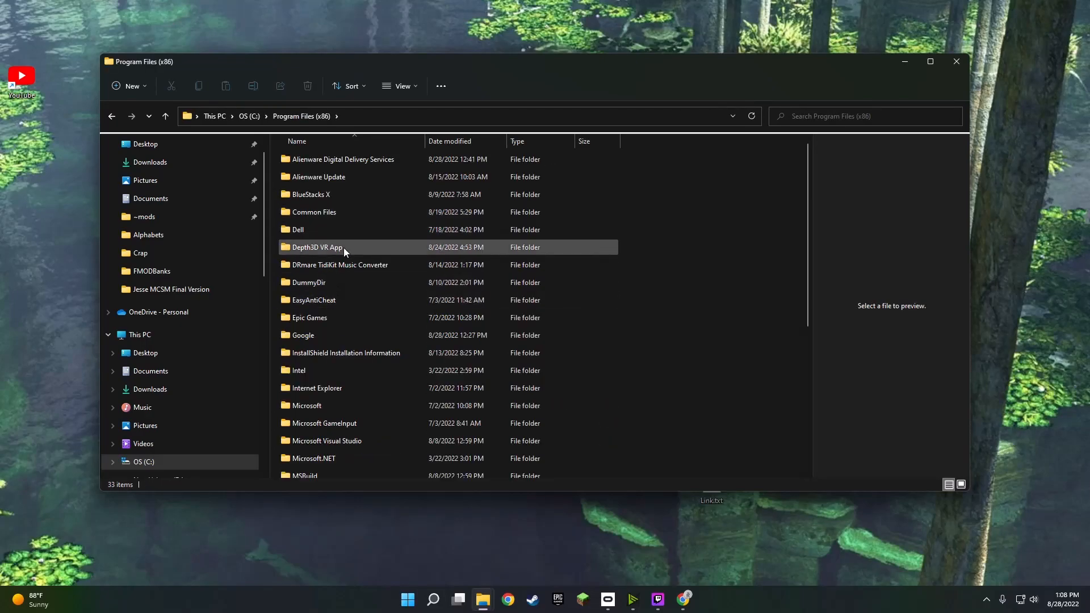
double_click(316, 248)
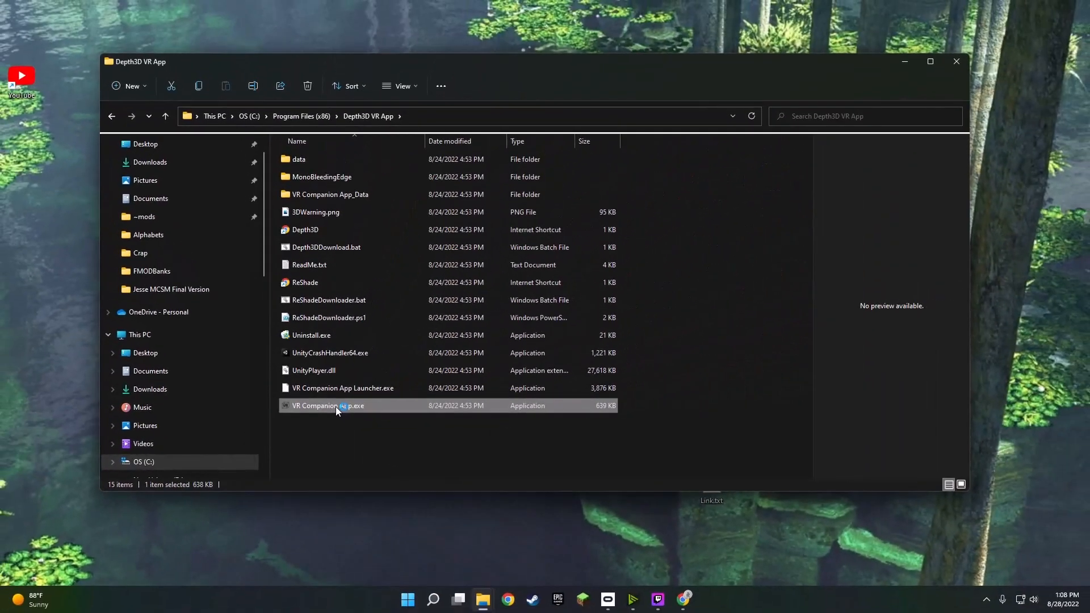
double_click(336, 405)
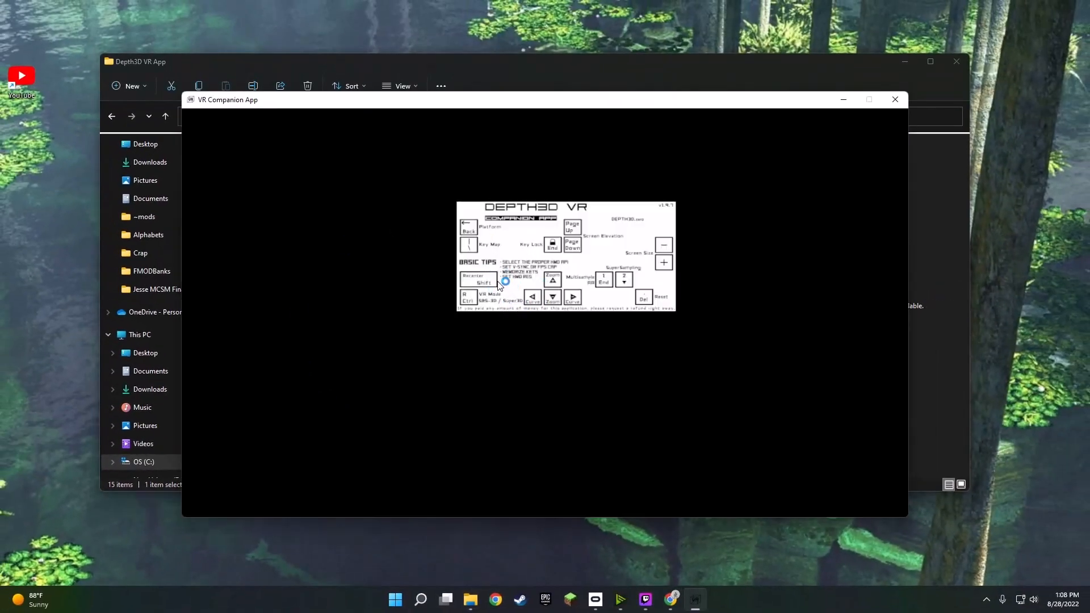
mouse_move(520, 227)
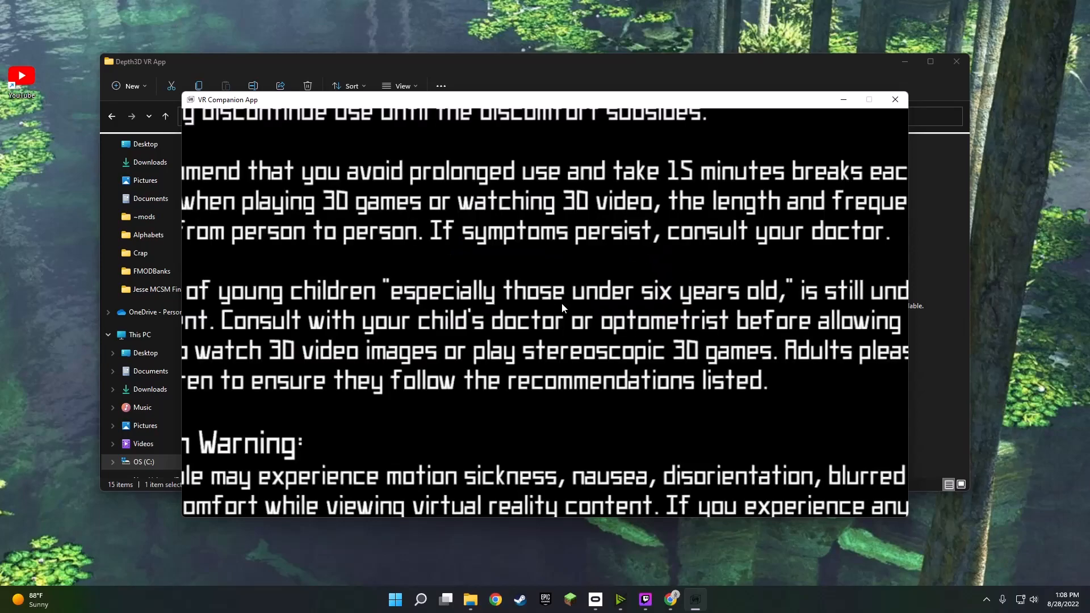
mouse_move(550, 298)
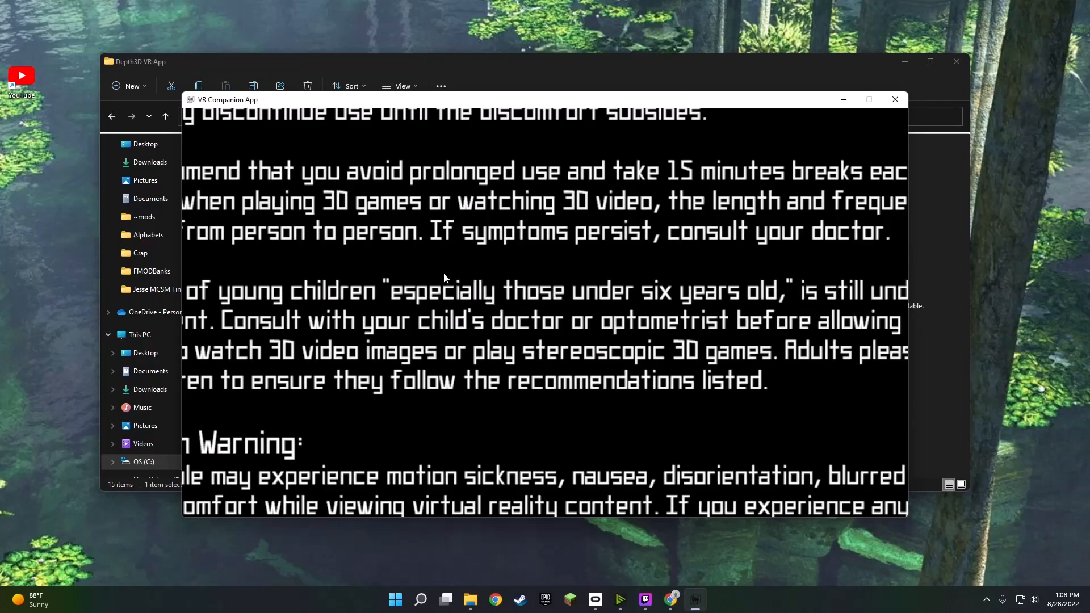
mouse_move(551, 361)
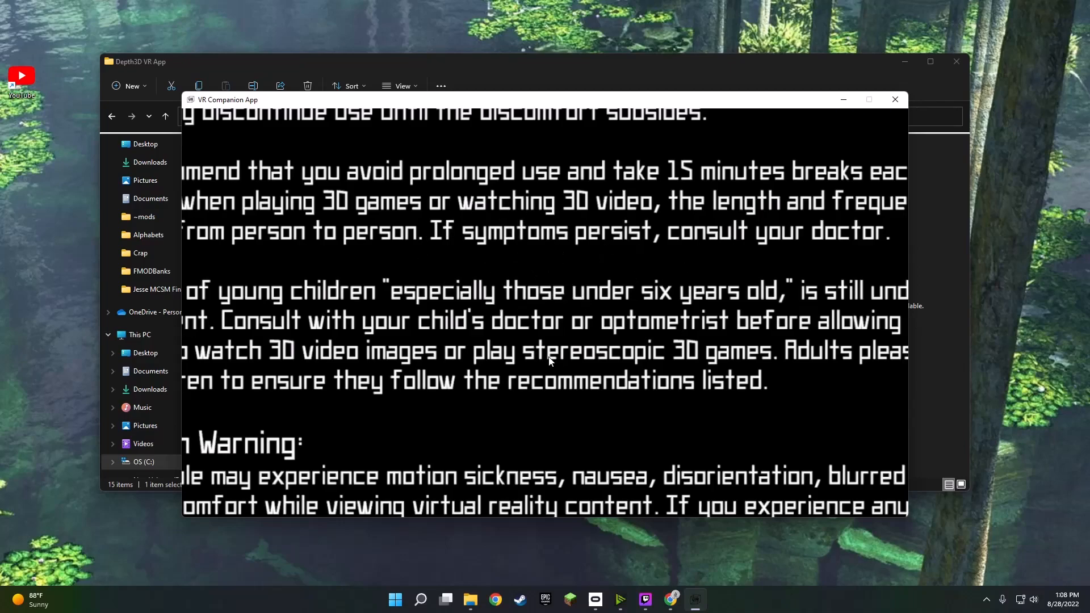
mouse_move(599, 495)
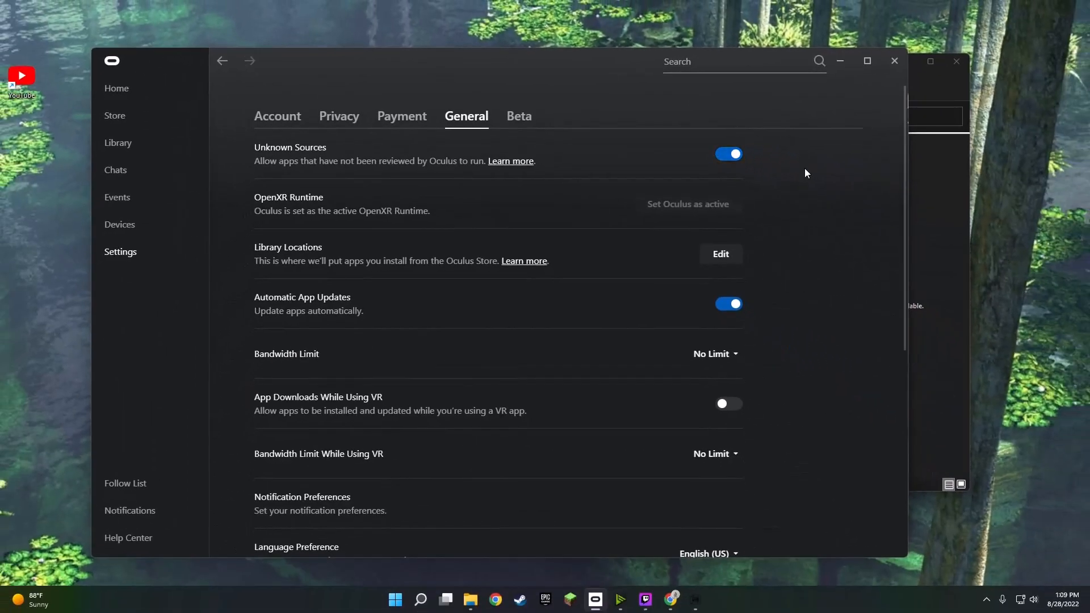
mouse_move(710, 153)
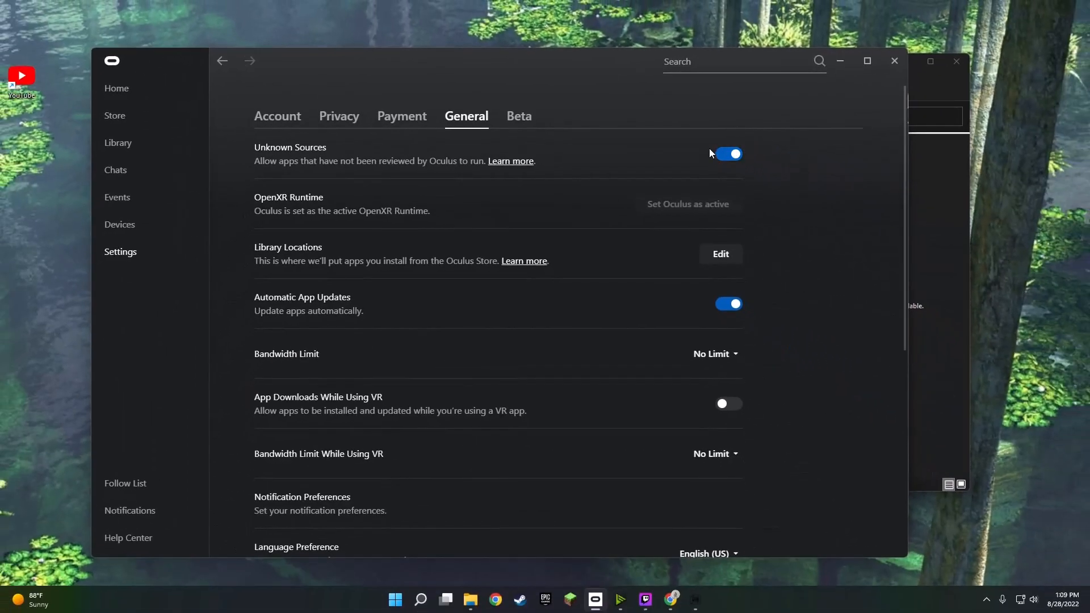
mouse_move(786, 99)
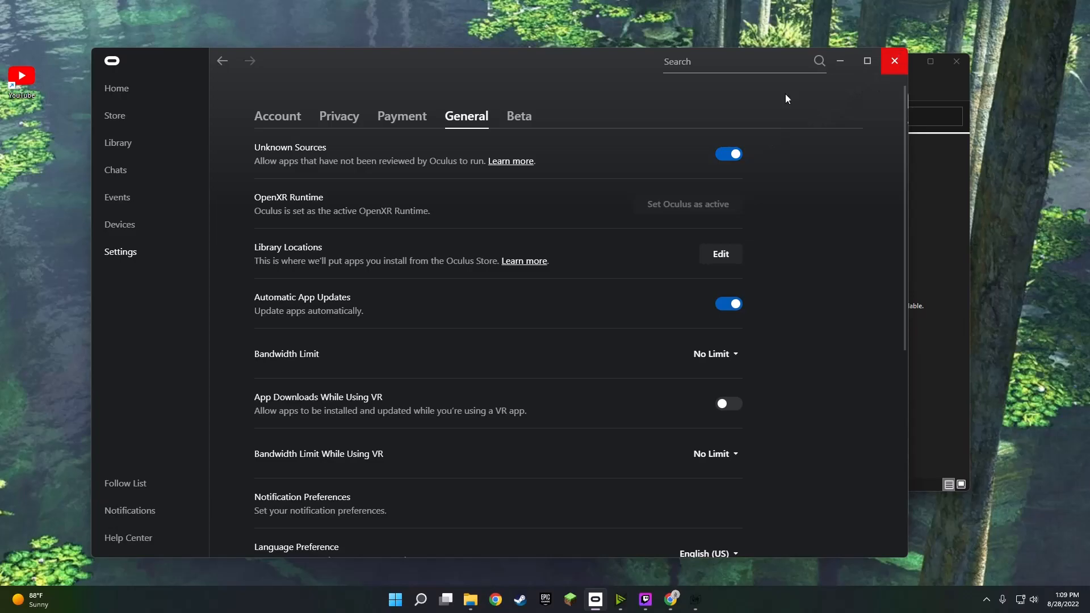
mouse_move(592, 67)
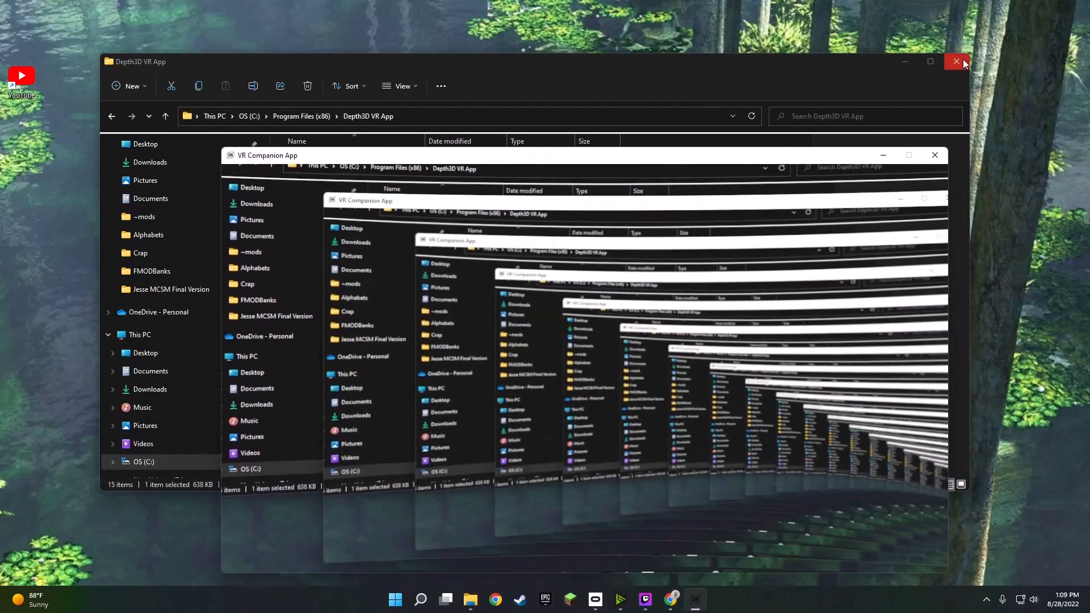
Close the Depth3D VR App folder window before Forza Horizon 5 launches
click(956, 62)
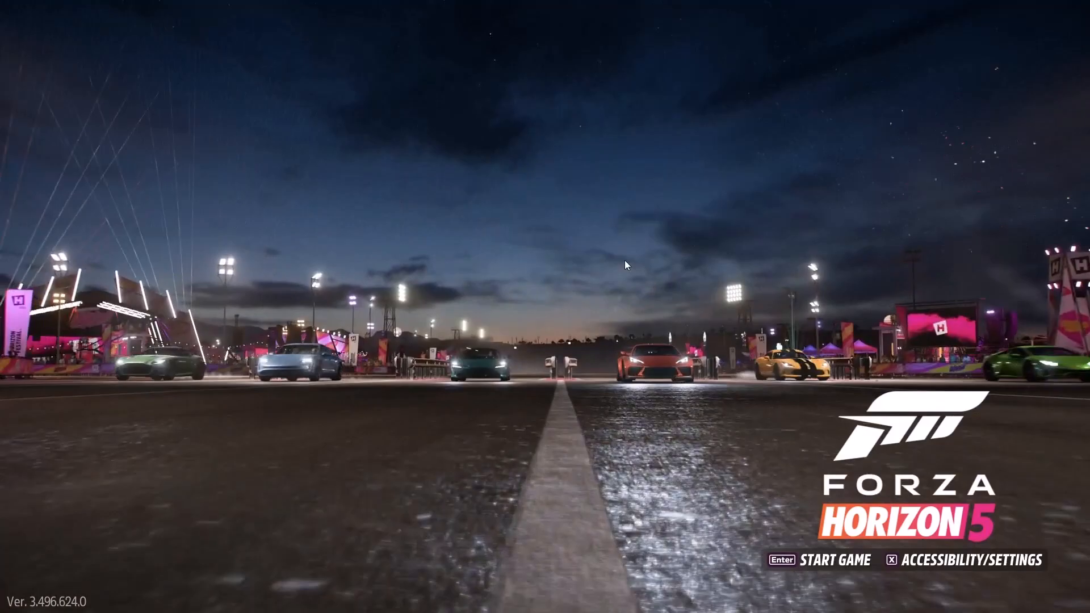
Start Forza Horizon 5 from the title screen so it begins loading
key(Enter)
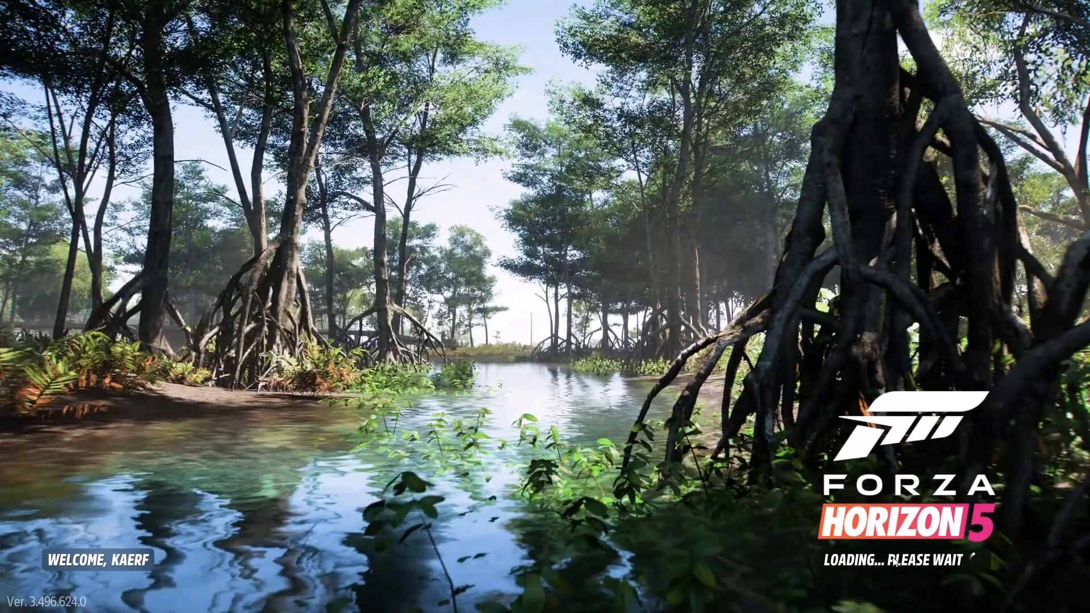
mouse_move(590, 358)
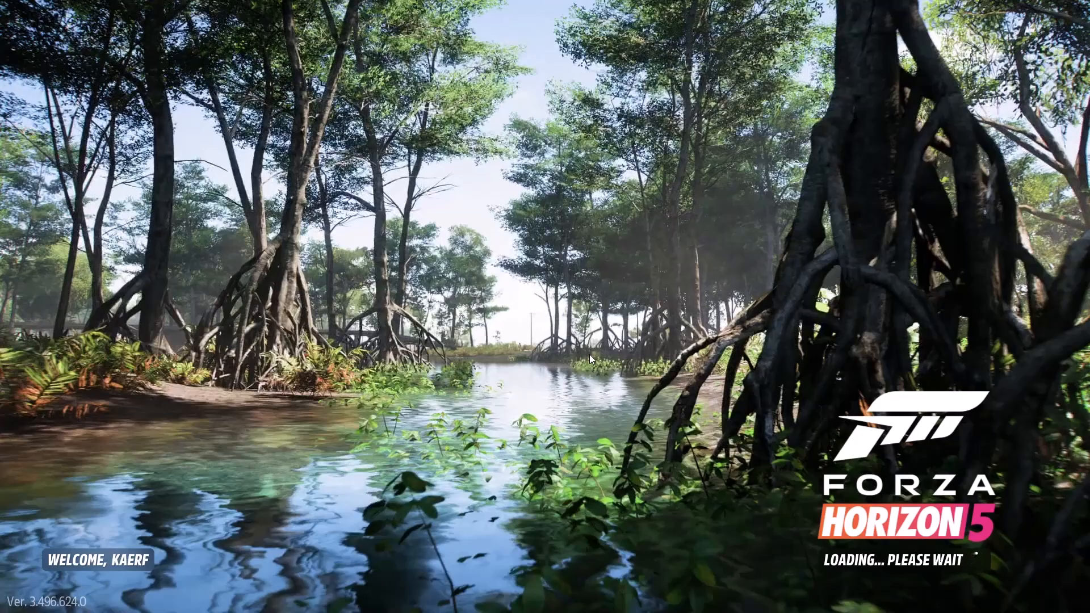
mouse_move(906, 537)
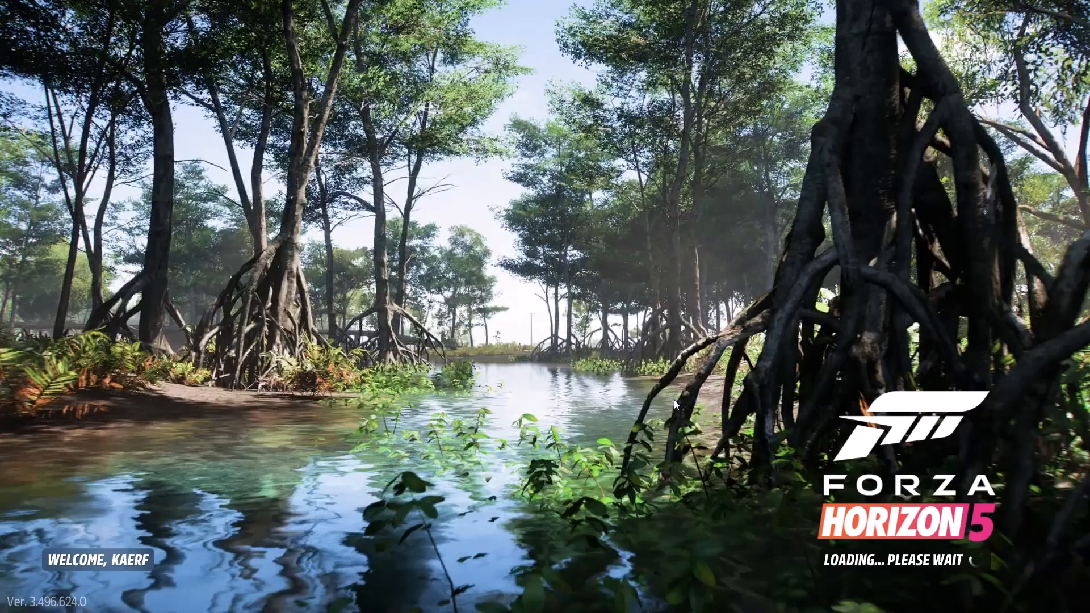
mouse_move(538, 468)
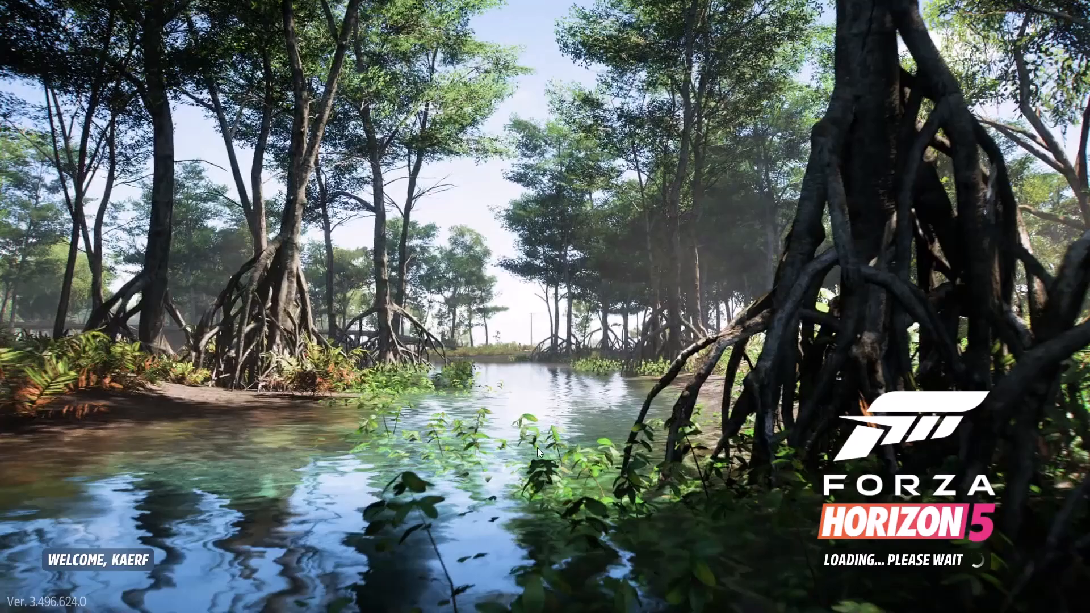
mouse_move(561, 470)
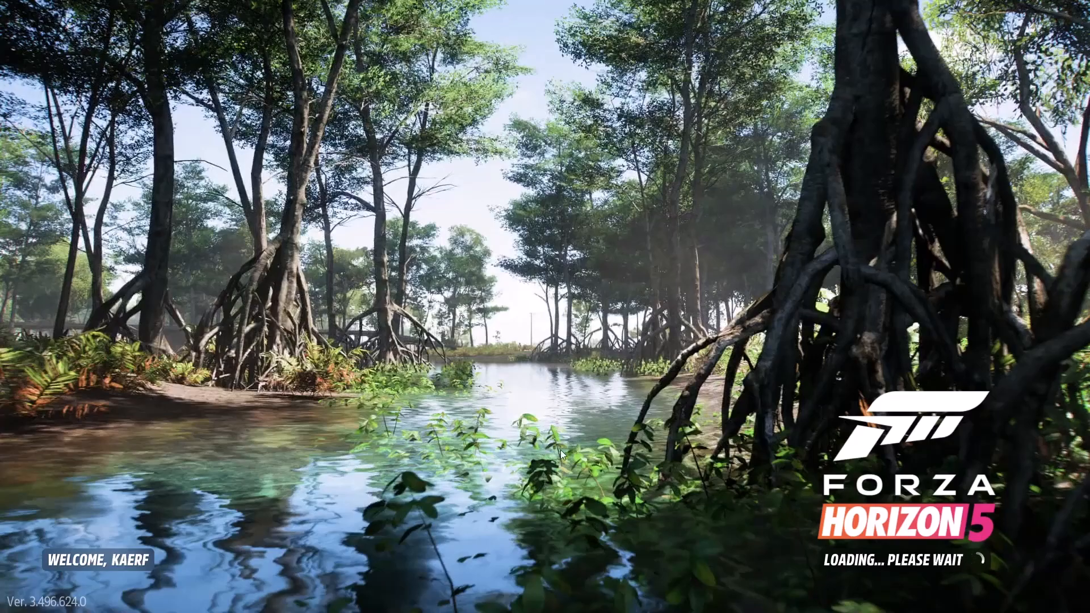
mouse_move(802, 528)
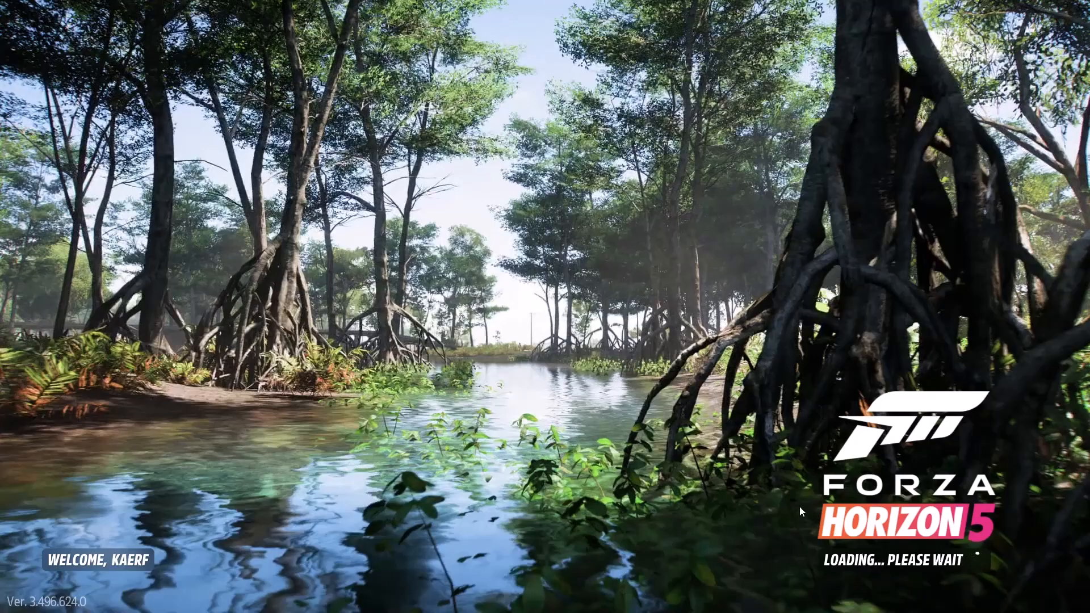